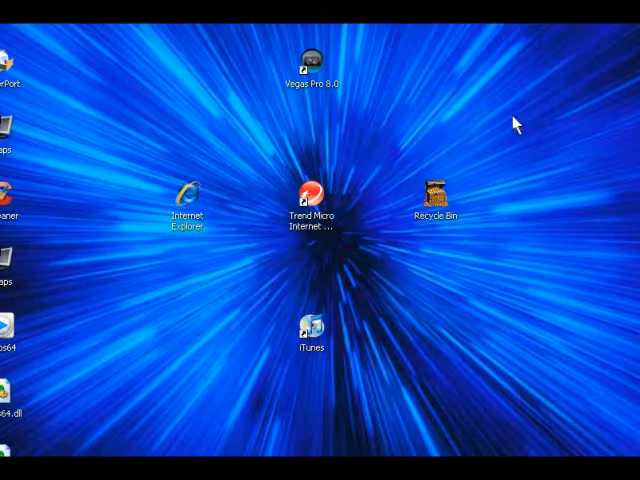
# - Bring up the desktop context menu to reach Display Properties
pyautogui.rightClick(520, 122)
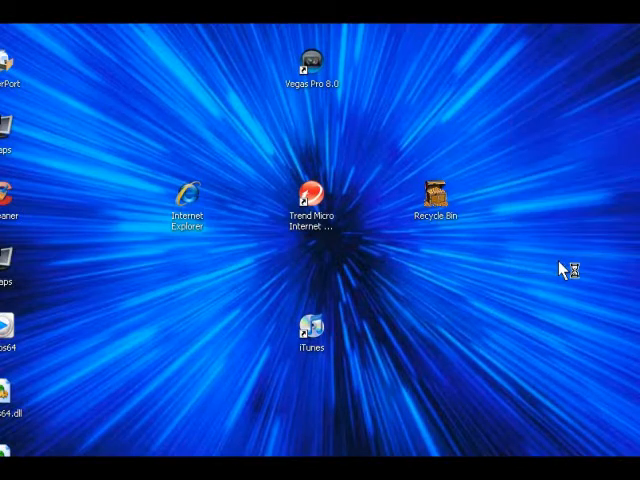
pyautogui.moveTo(568, 270)
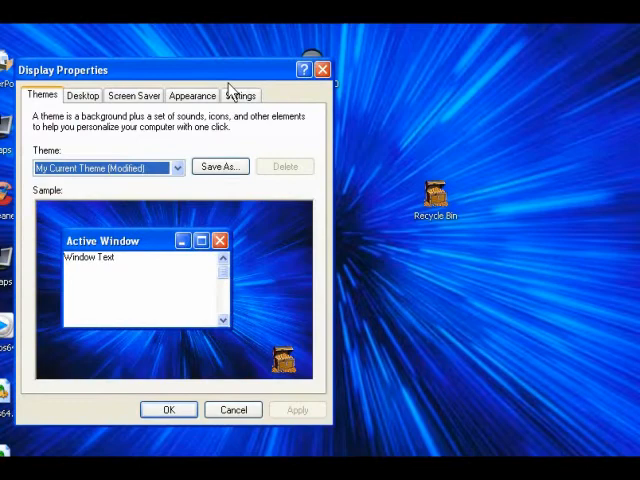
# - Show the Settings page with 1024 by 768 resolution and Highest (32 bit) colour
pyautogui.click(240, 96)
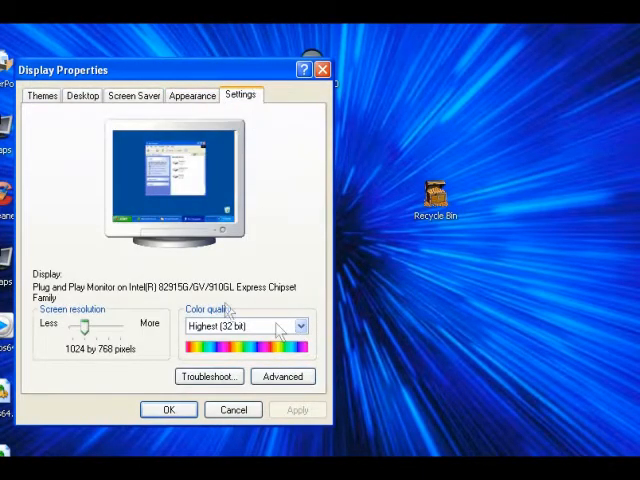
pyautogui.moveTo(282, 284)
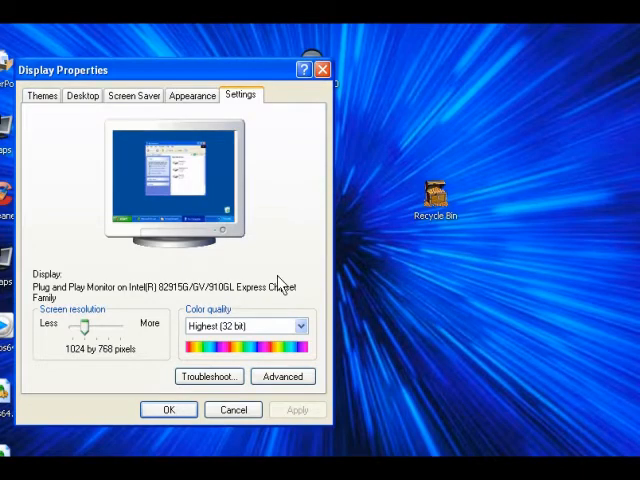
pyautogui.moveTo(210, 330)
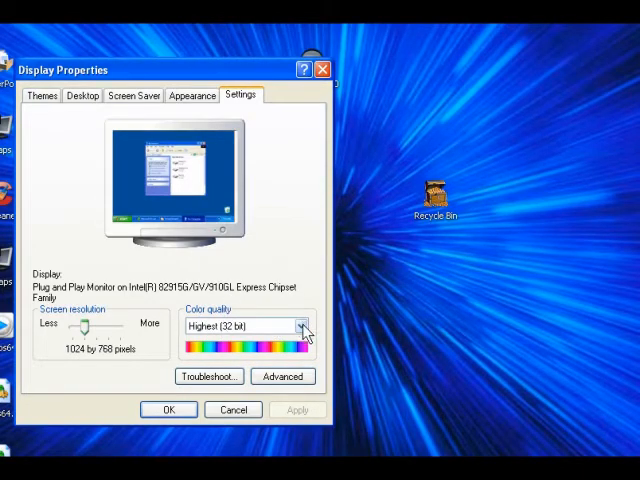
# - Lower colour quality to Medium (16 bit) and apply it, keeping 1024 by 768
pyautogui.click(302, 324)
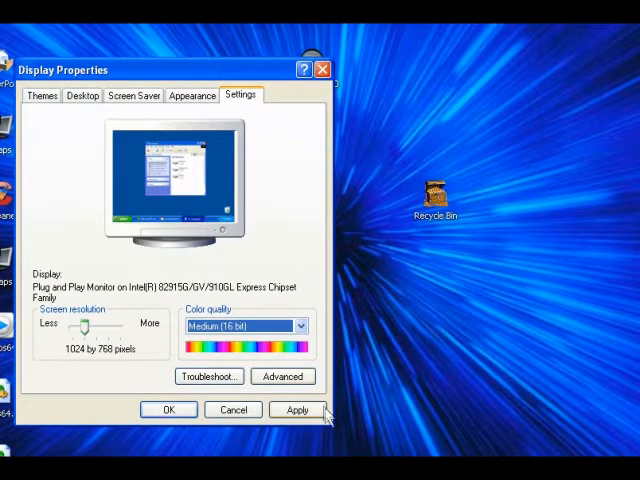
pyautogui.click(296, 408)
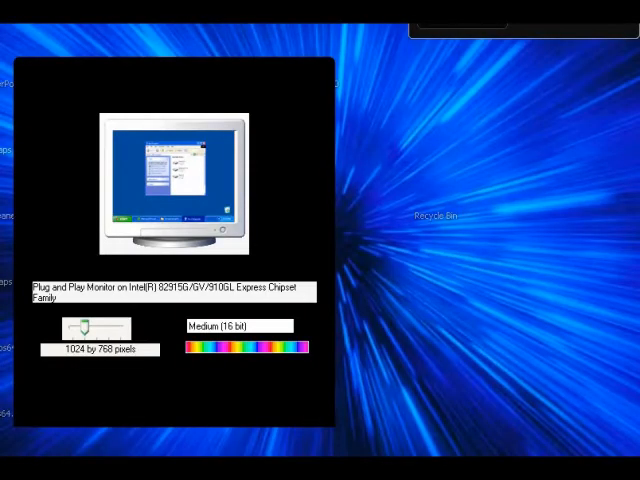